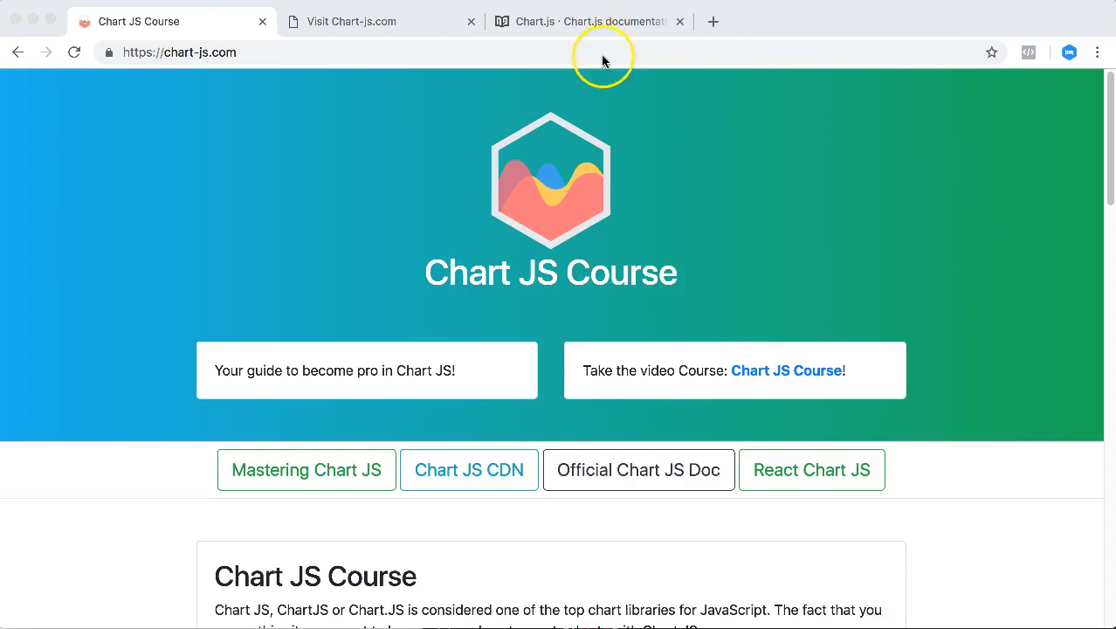
mouse_move(561, 64)
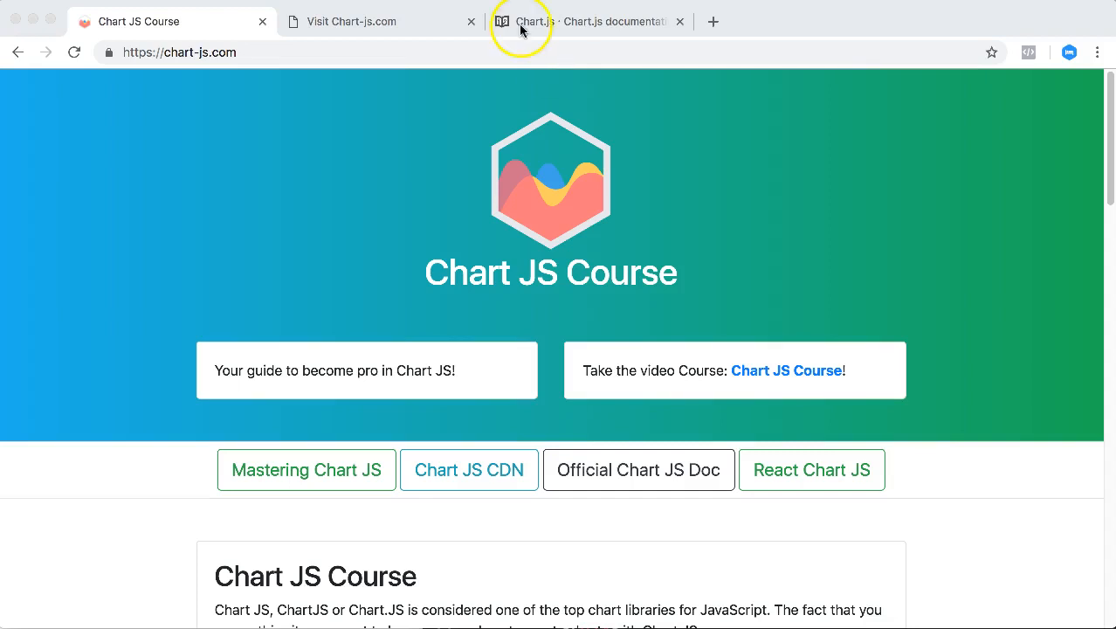
mouse_move(402, 30)
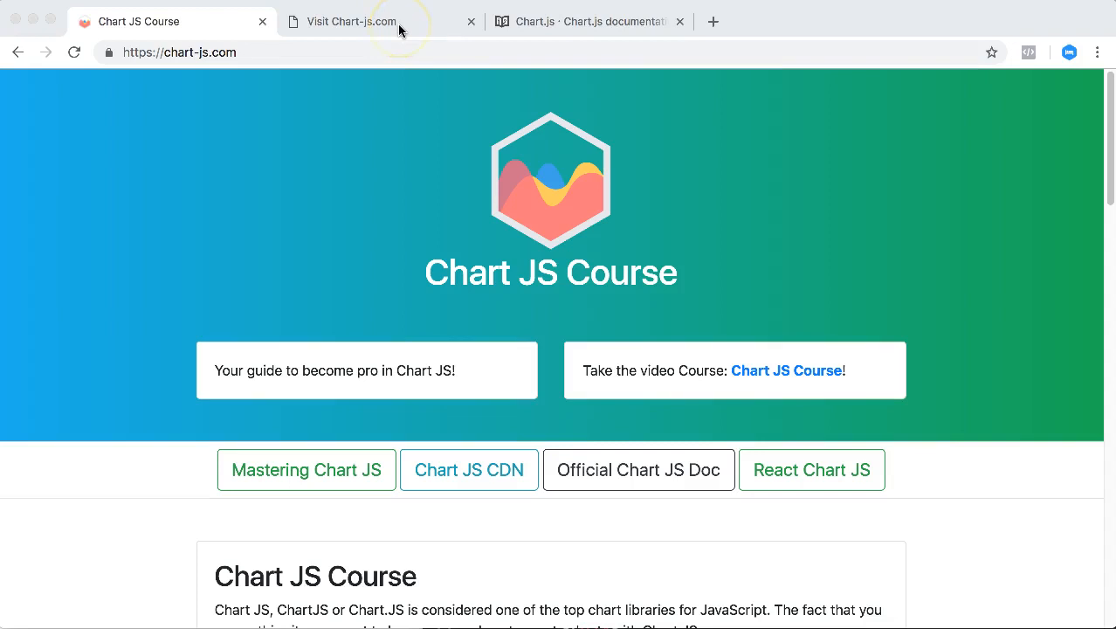
mouse_move(172, 129)
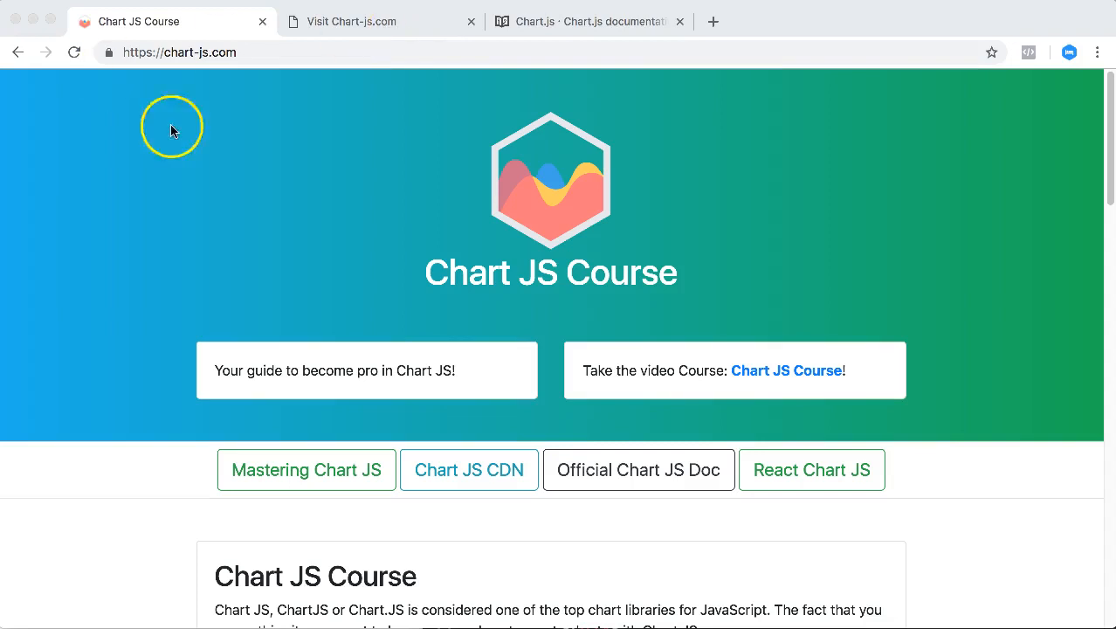
Step: Scroll the Chart JS Course page down to the charting-library comparison table
scroll("down", 3)
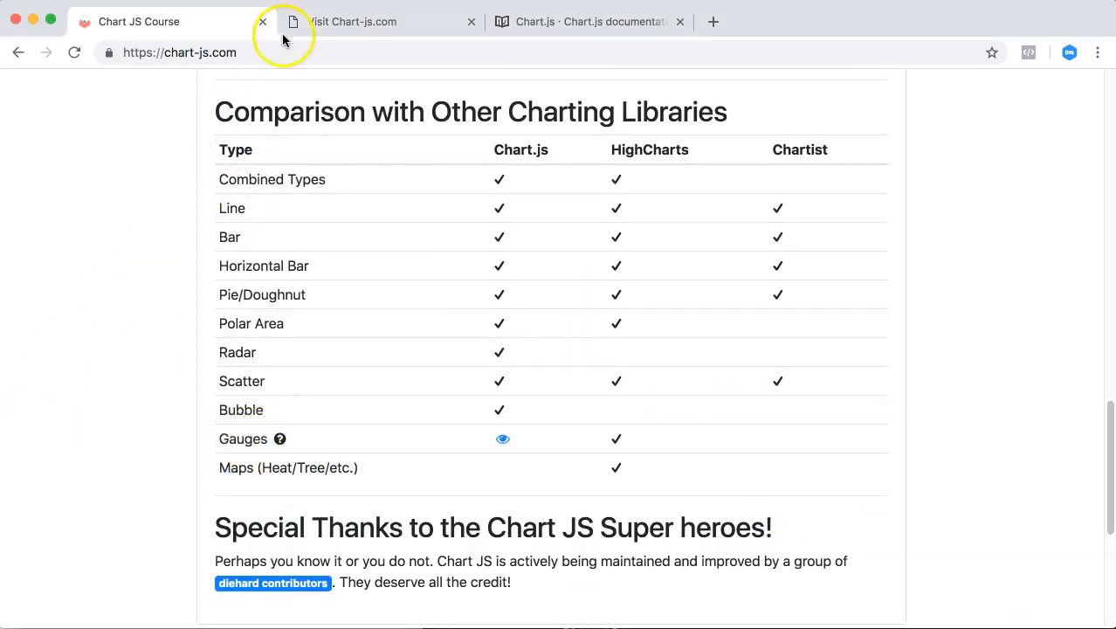
mouse_move(156, 401)
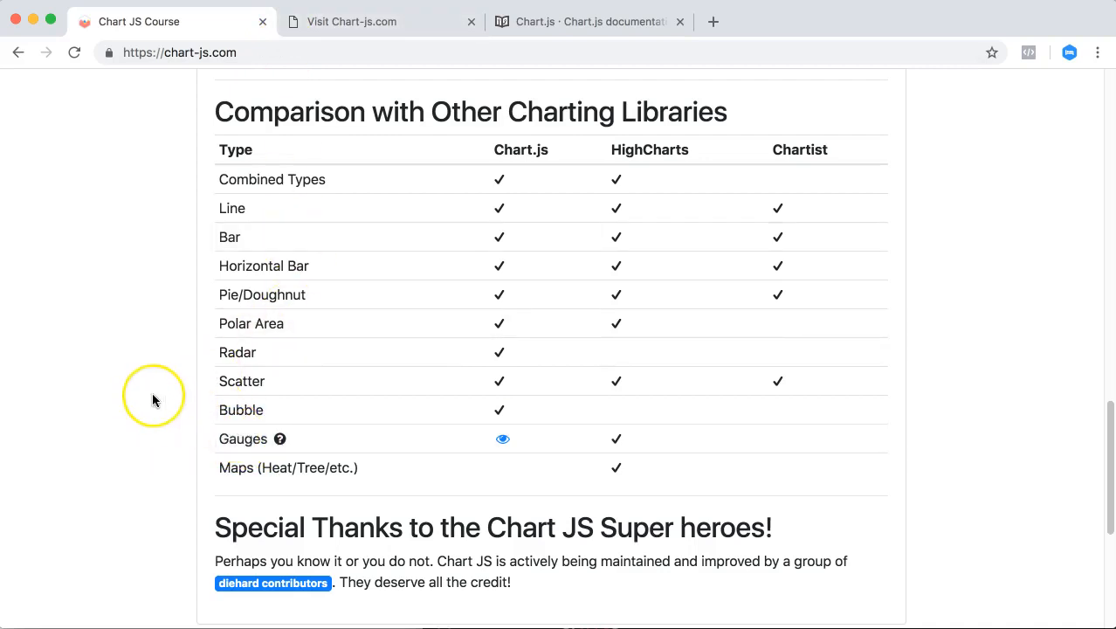
mouse_move(154, 401)
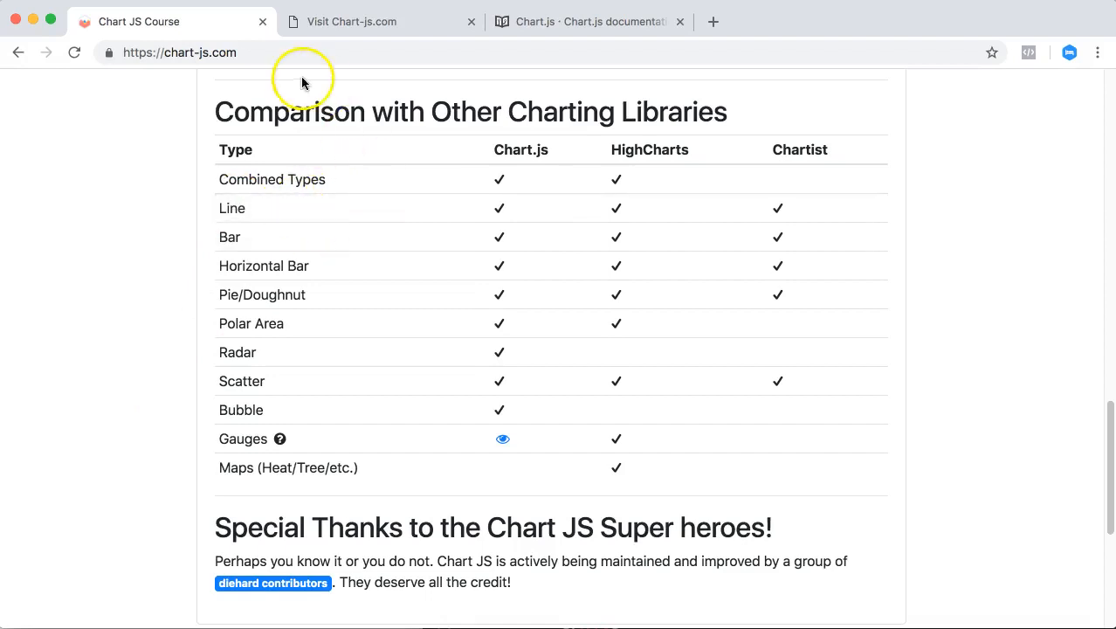
Step: Open the Additional Notes Comparison Table page in the Chart.js documentation
left_click(589, 22)
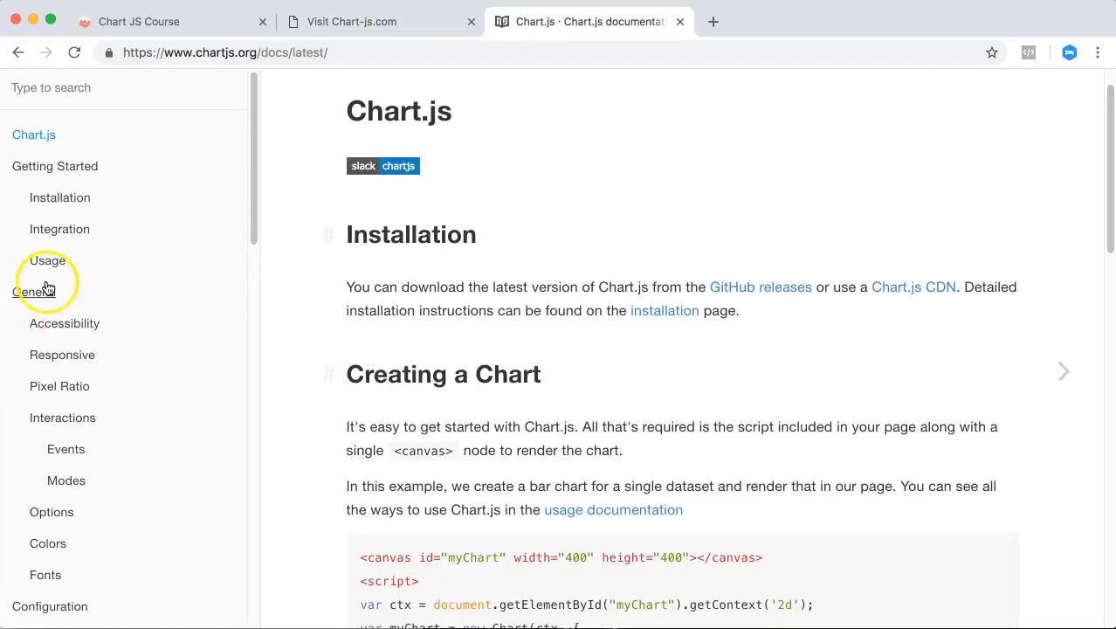
scroll("down", 3)
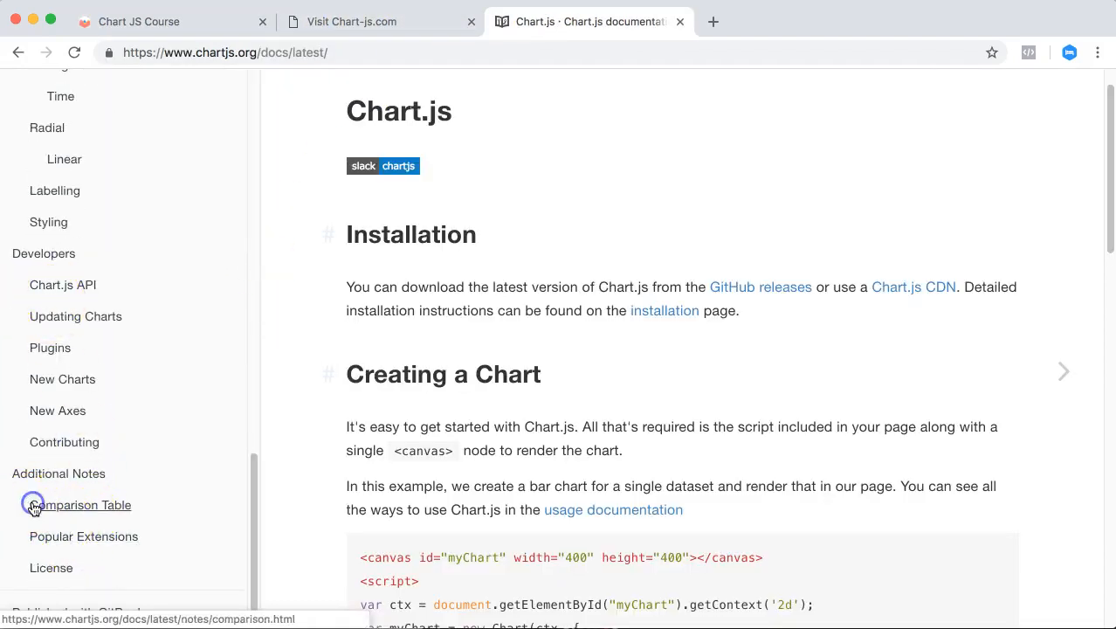
left_click(86, 505)
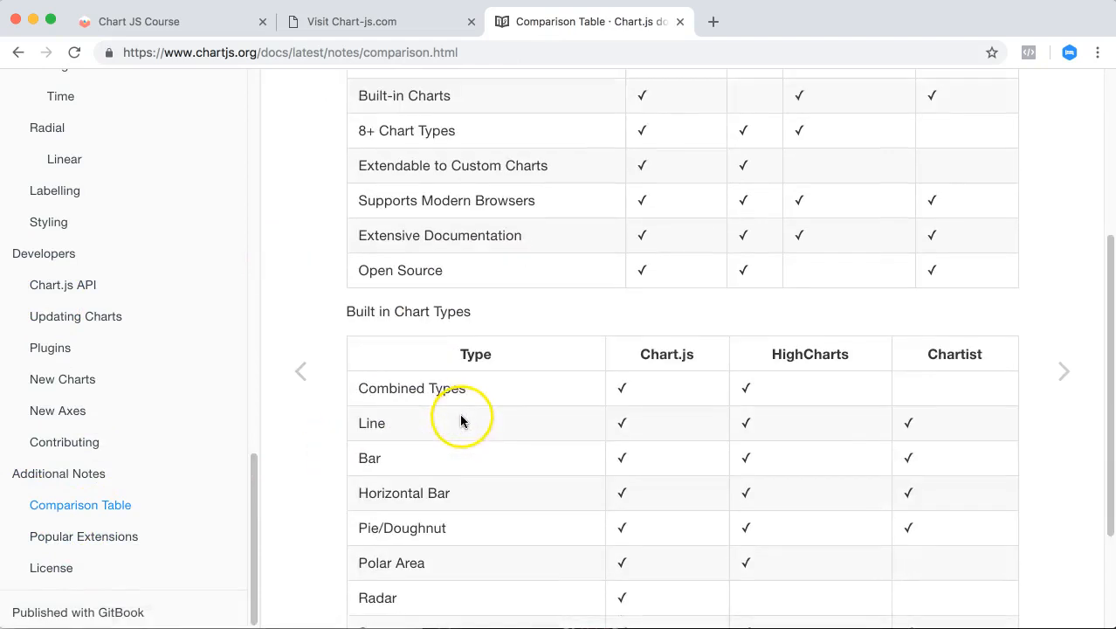
Step: Highlight Gauges among built-in chart types, then return to the course site tab
scroll("down", 3)
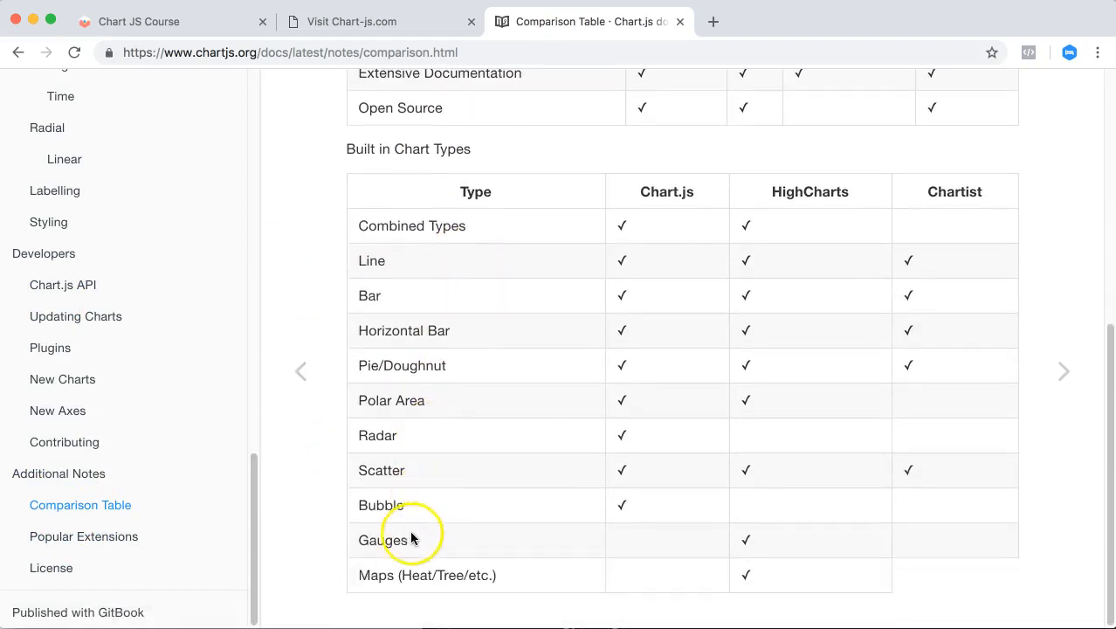
double_click(383, 540)
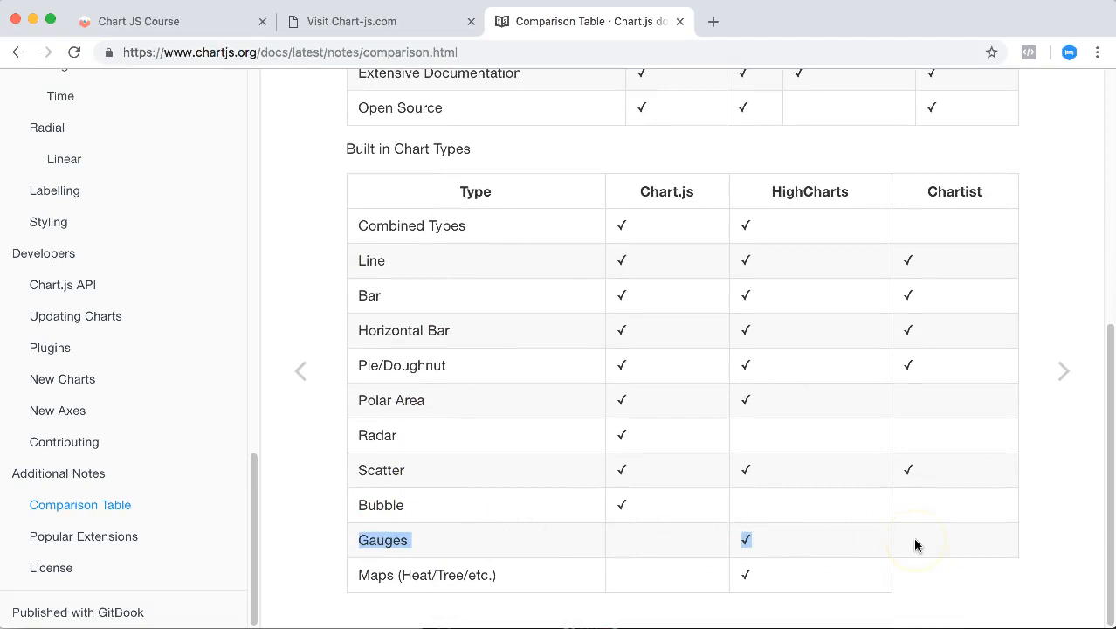
mouse_move(953, 472)
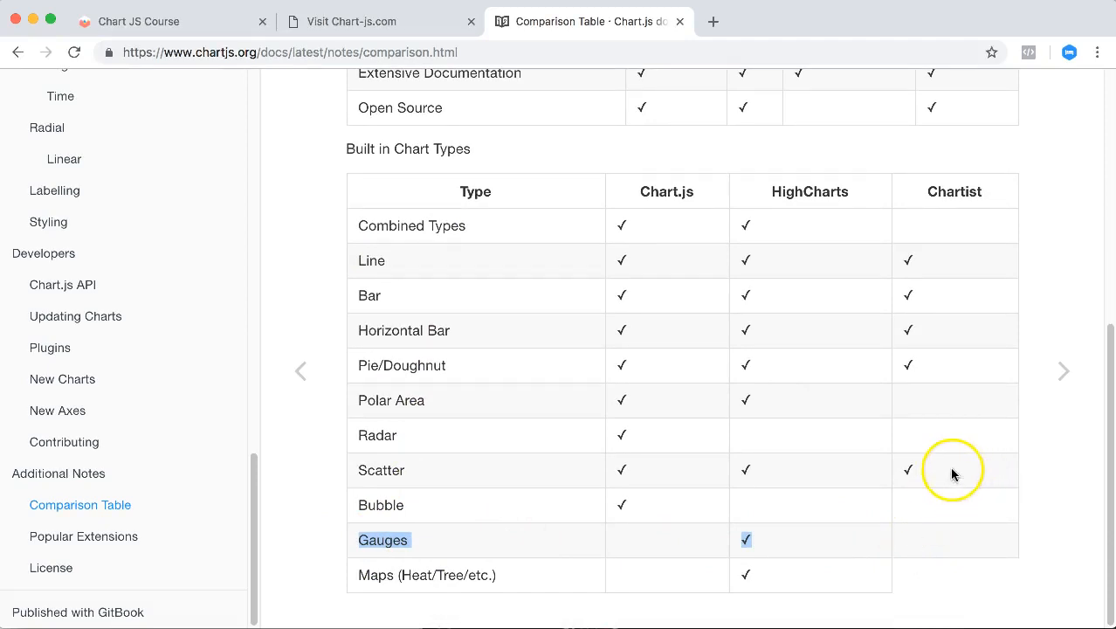
mouse_move(419, 278)
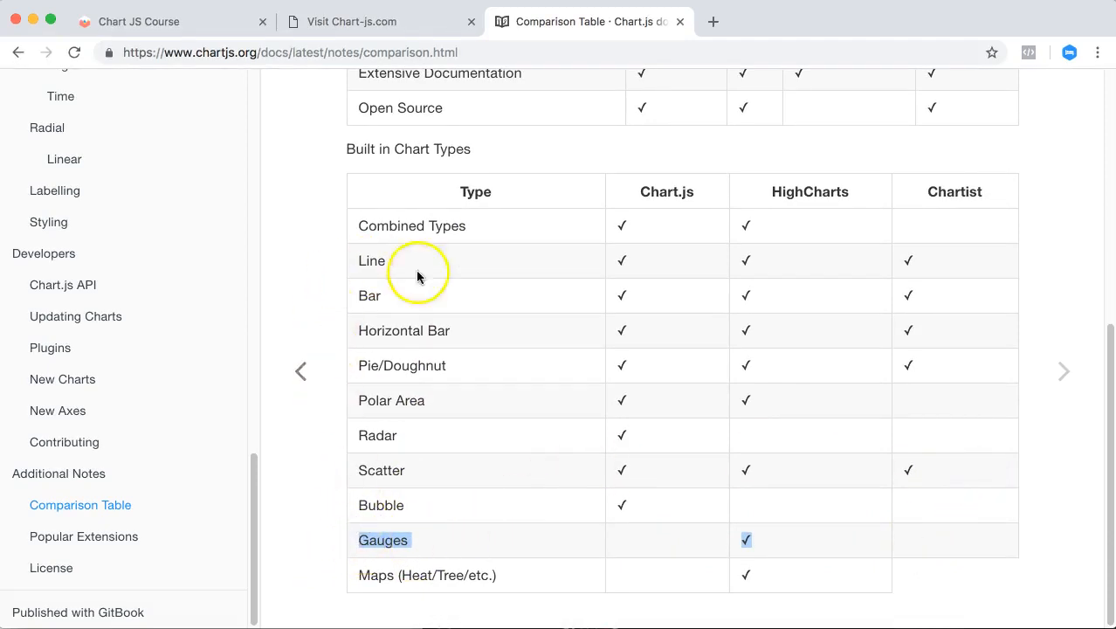
mouse_move(395, 365)
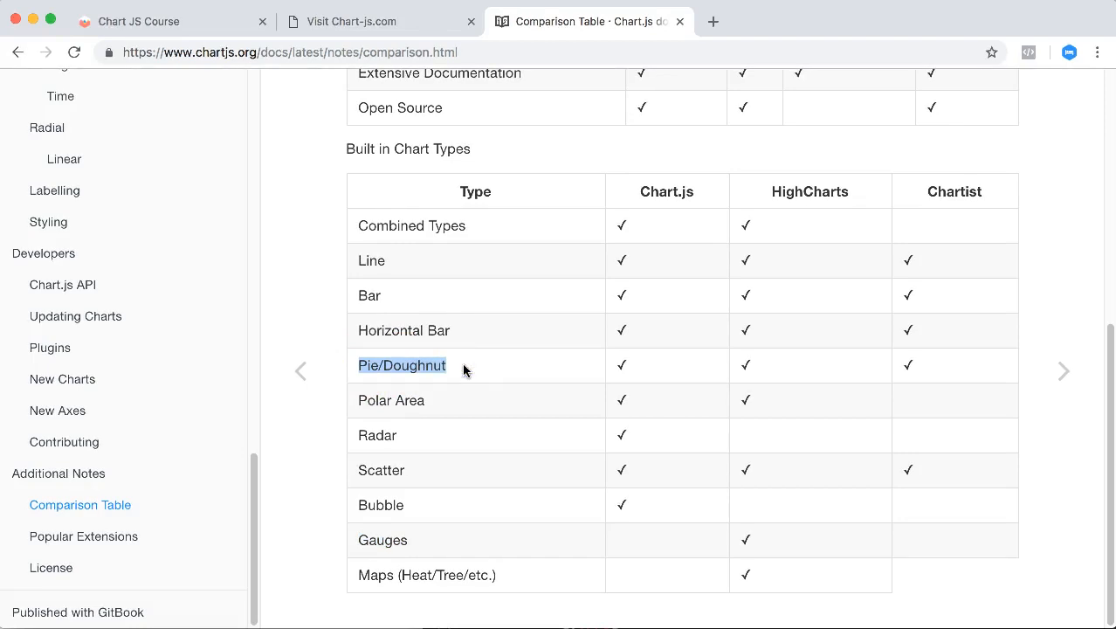
left_click(367, 21)
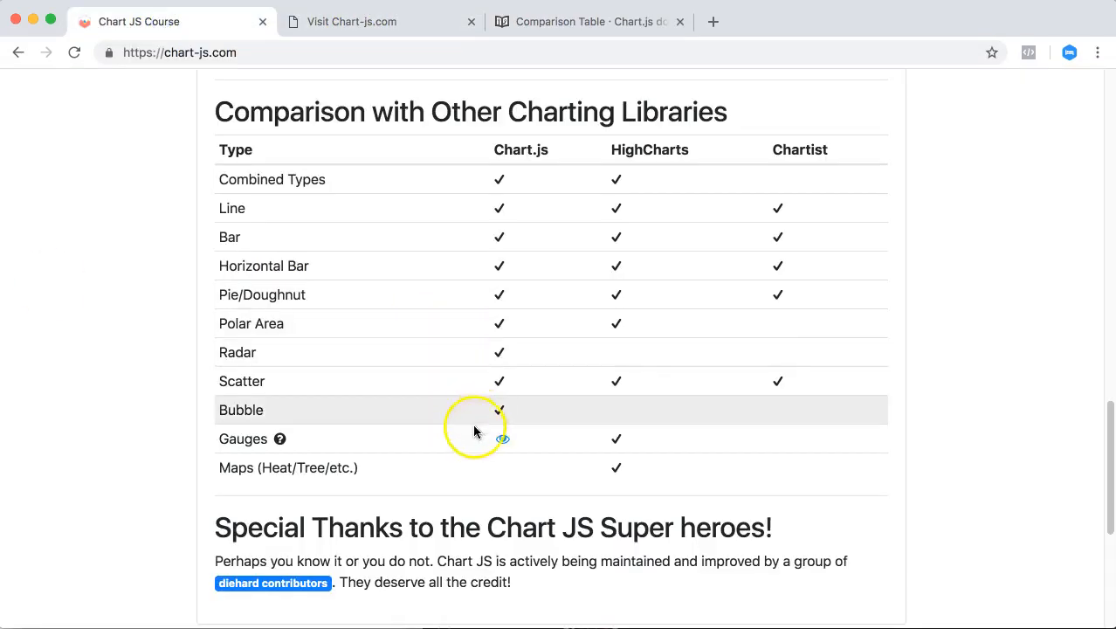
mouse_move(499, 443)
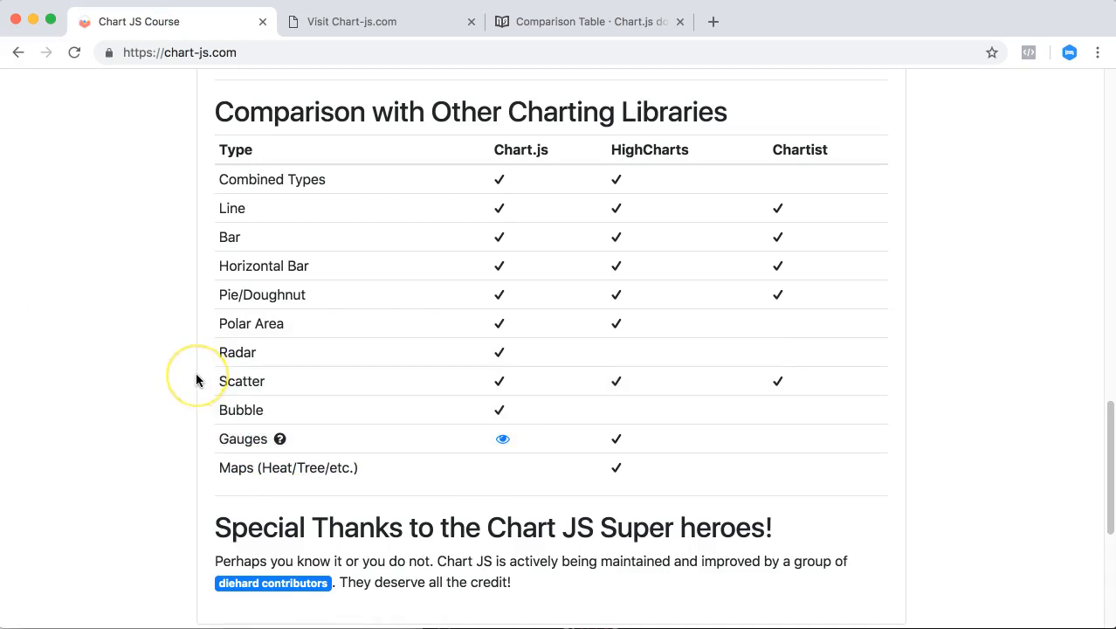
mouse_move(502, 439)
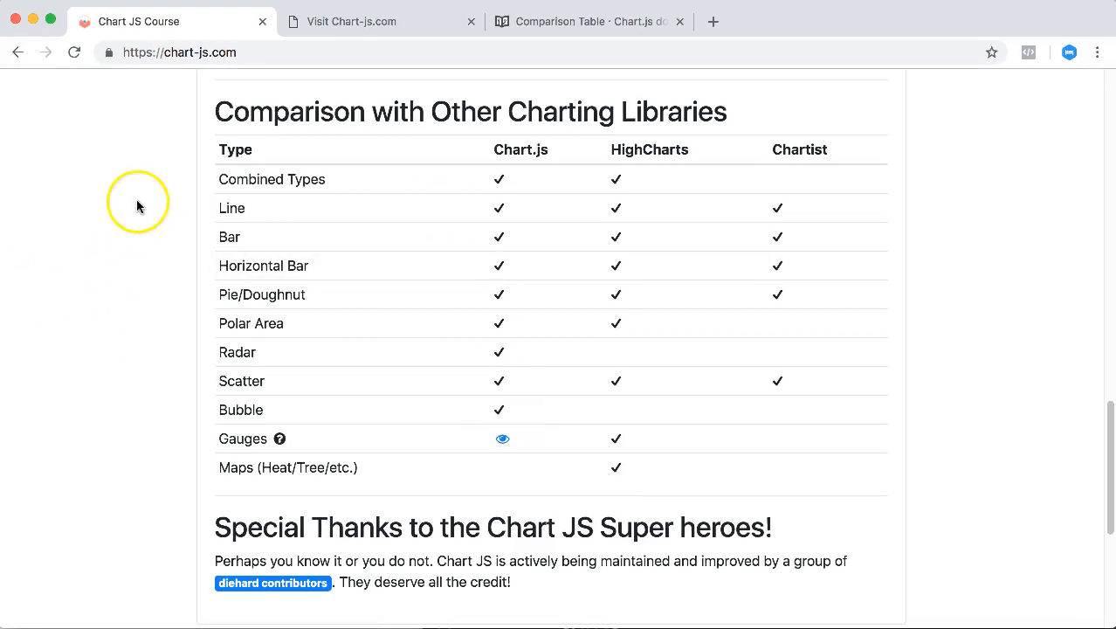
Step: Scroll up slightly to show the database and video paragraph above the comparison table
scroll("up", 3)
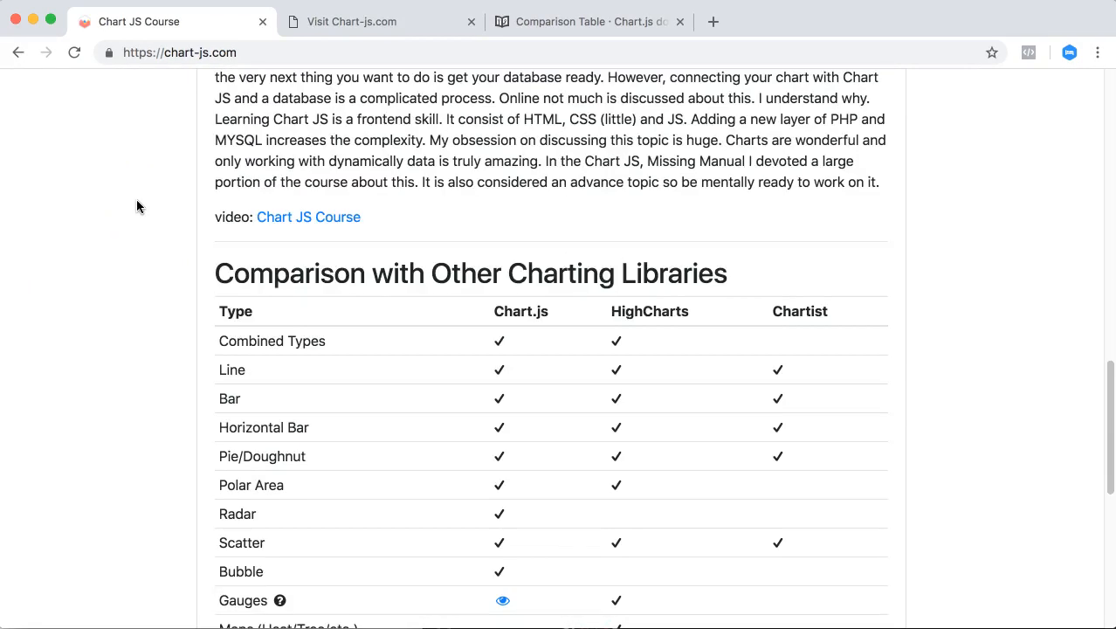
Step: View the local chart-js.html Gauge Chart page, then go back to the course home page
left_click(351, 22)
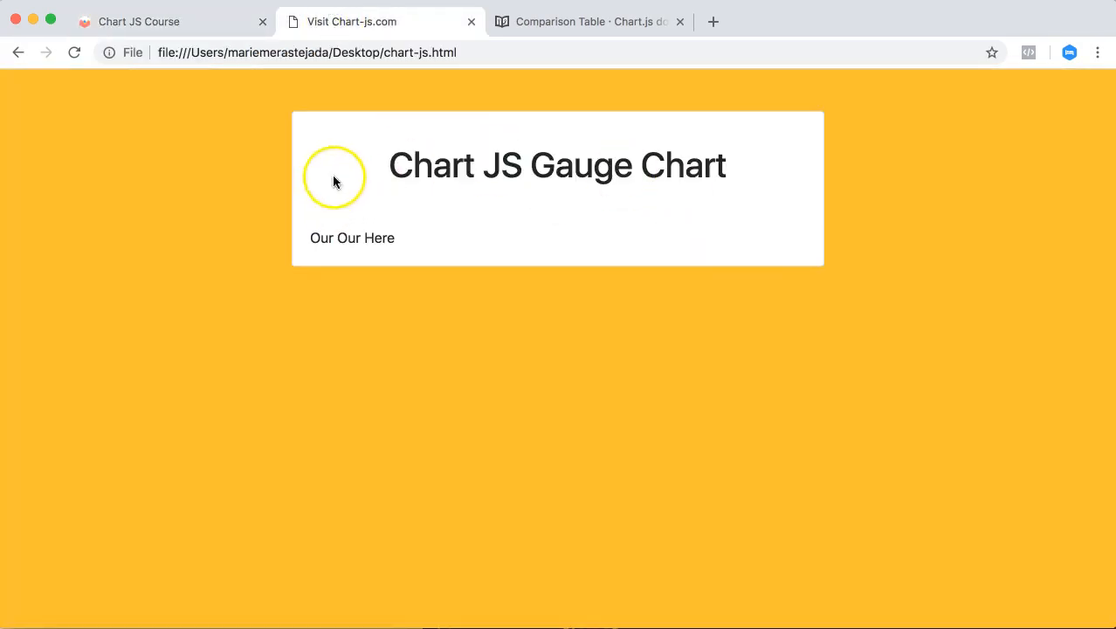
mouse_move(551, 261)
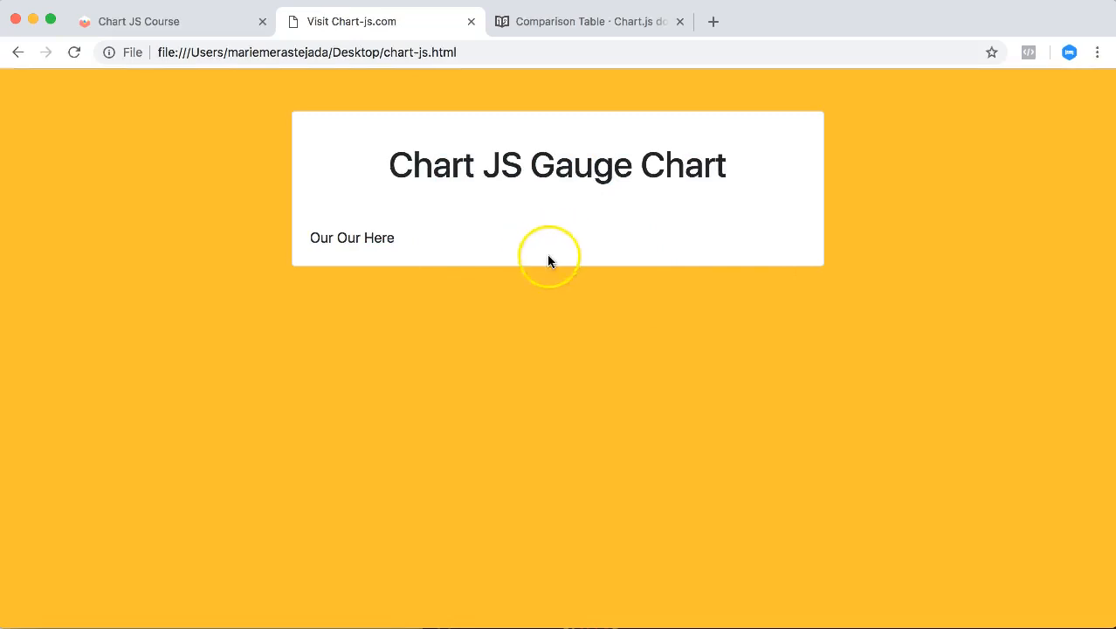
mouse_move(605, 388)
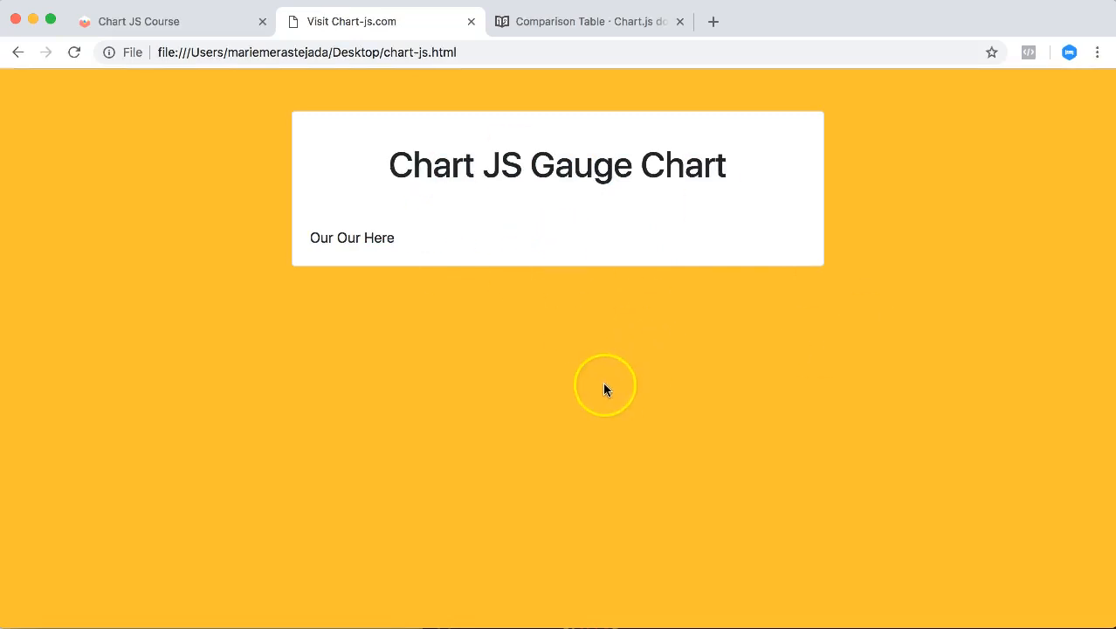
mouse_move(598, 383)
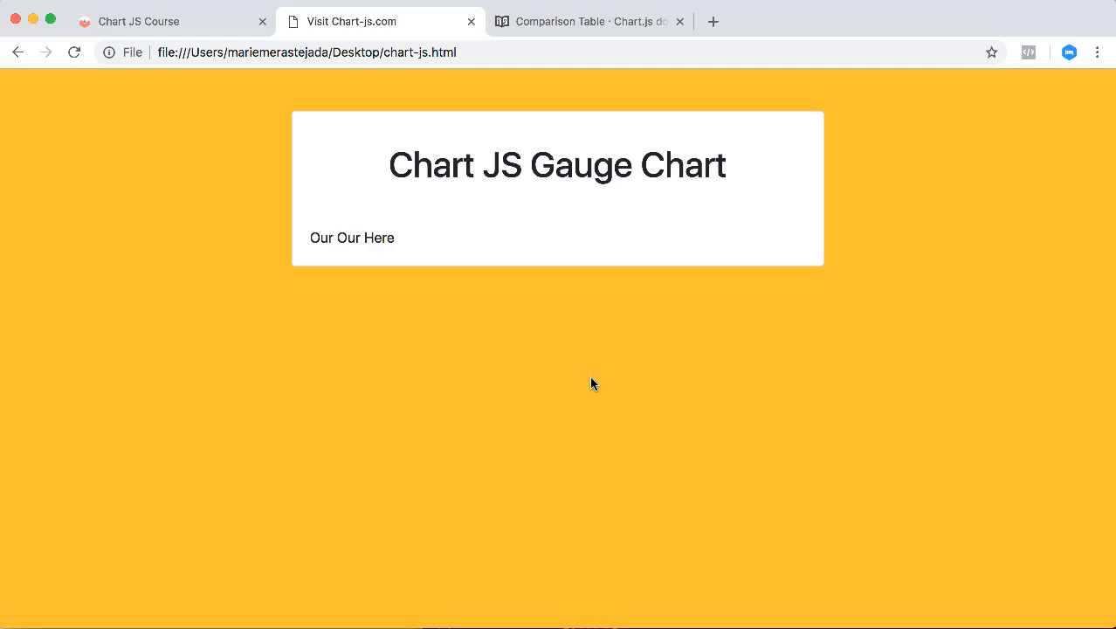
mouse_move(579, 370)
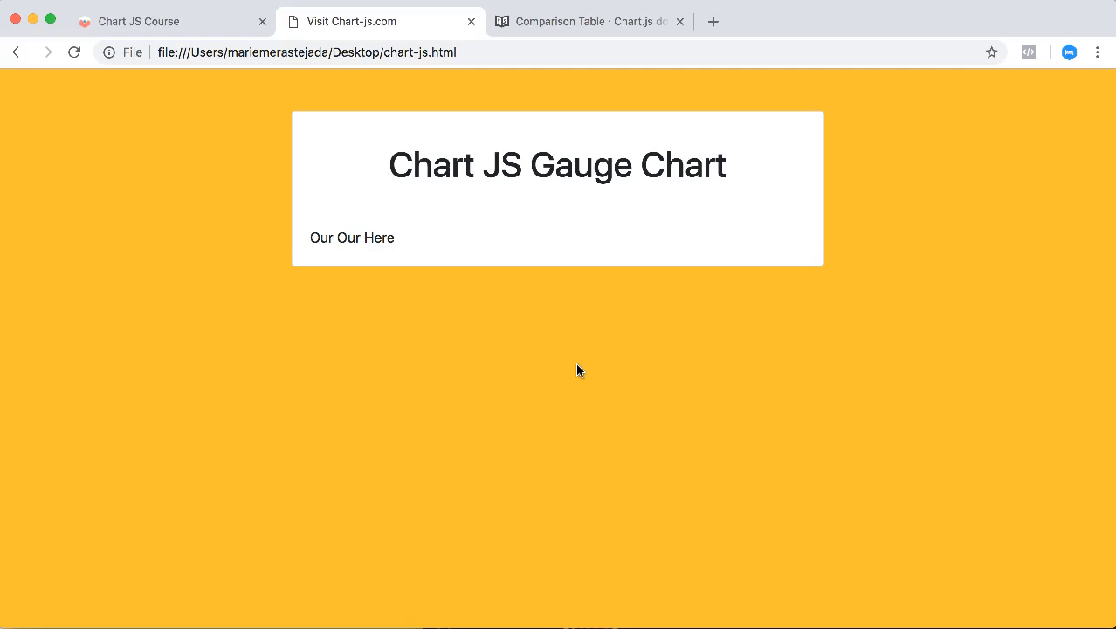
left_click(139, 20)
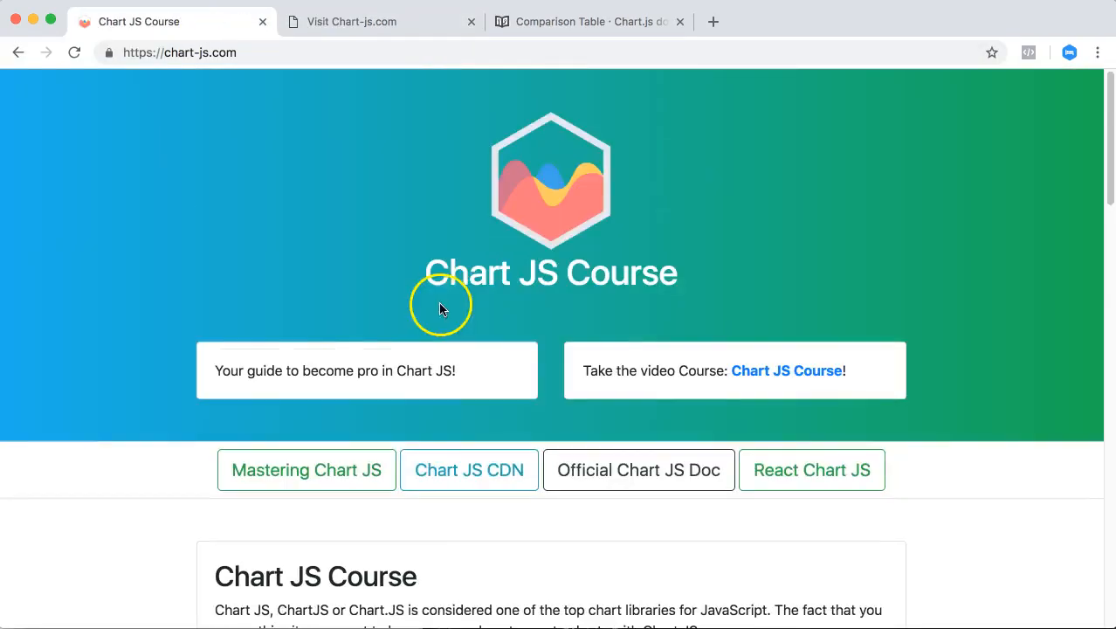